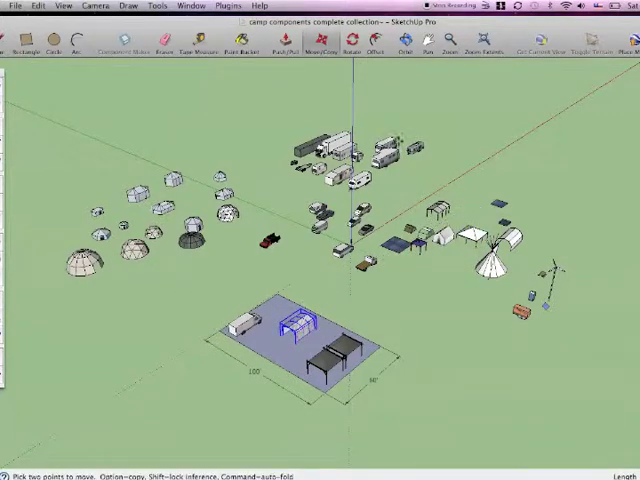
Step: Select the flatbed truck component from the scattered component collection
{"action": "left_click", "coordinate": [344, 52]}
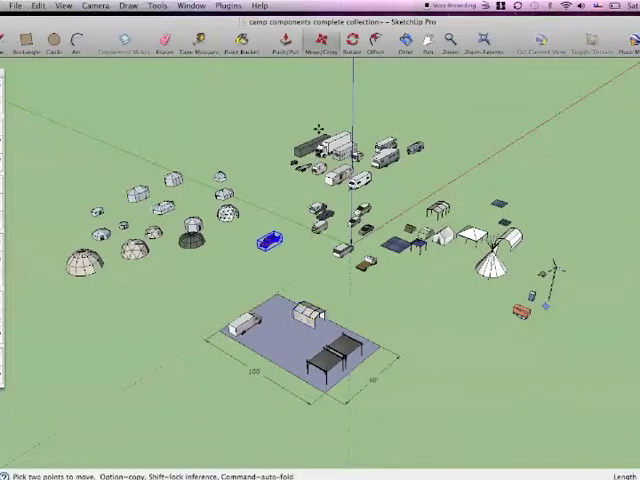
Step: Move the flatbed truck onto the plot between the white unit and the cots
{"action": "left_click_drag", "start_coordinate": [264, 236], "coordinate": [284, 276]}
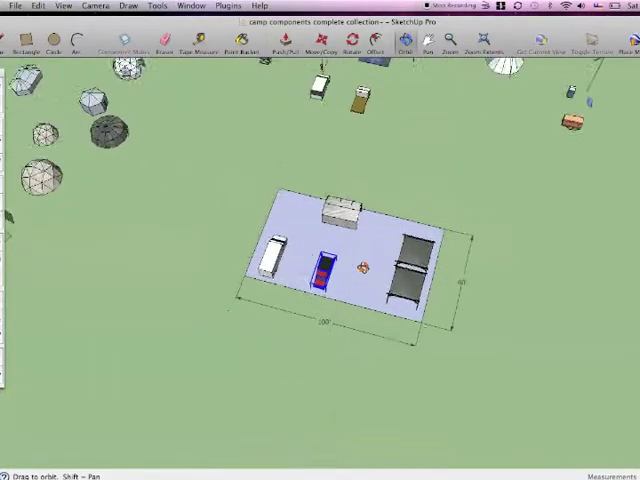
Step: Zoom in from above until the plot fills the window as a plan view
{"action": "left_click_drag", "start_coordinate": [350, 270], "coordinate": [404, 356]}
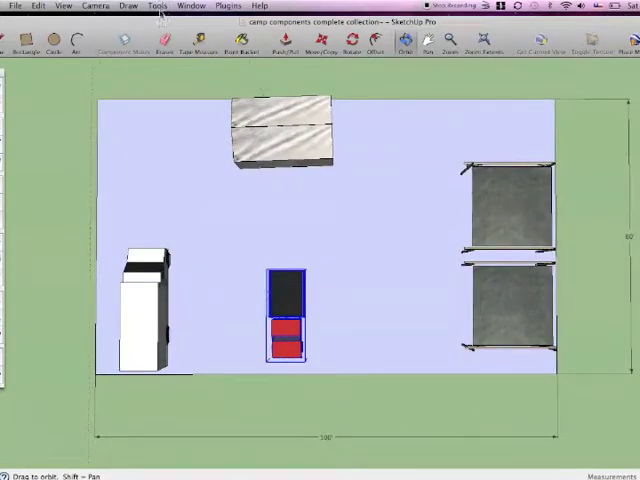
Step: Attach a leader label to the white unit with the Text tool and start one on the truck
{"action": "left_click", "coordinate": [156, 6]}
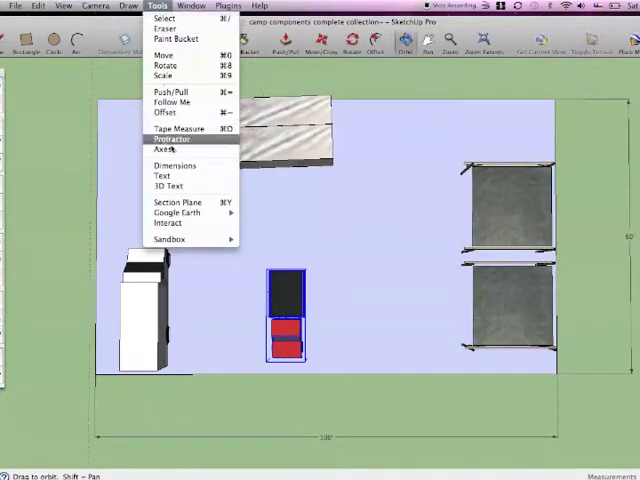
{"action": "left_click", "coordinate": [160, 176]}
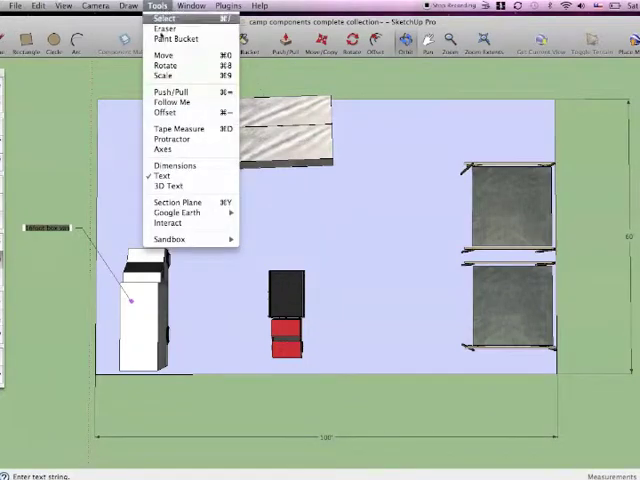
{"action": "left_click", "coordinate": [156, 176]}
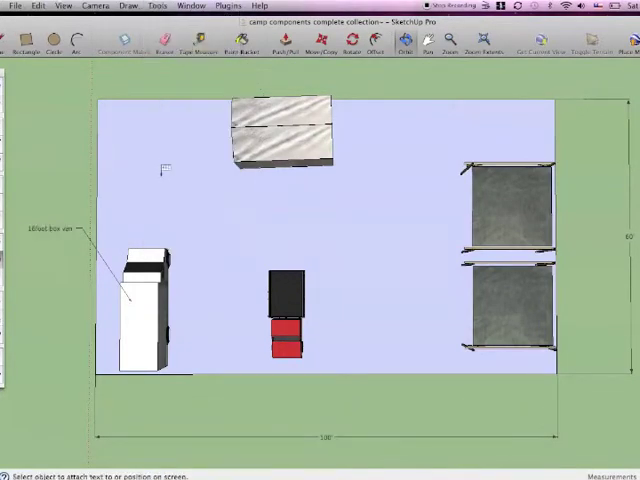
{"action": "left_click", "coordinate": [290, 136]}
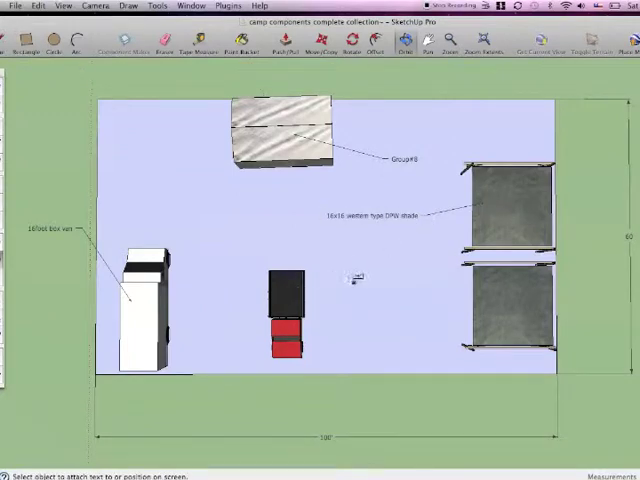
{"action": "left_click", "coordinate": [290, 296]}
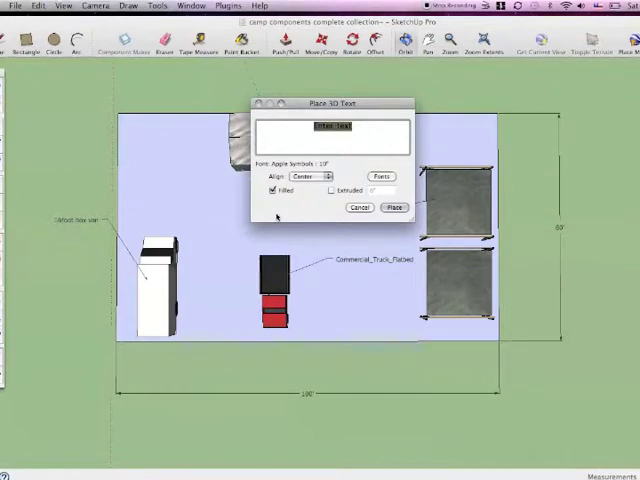
Step: Label the truck Commercial_Truck_Flatbed and bring up the File commands for Page Setup
{"action": "type", "text": "B"}
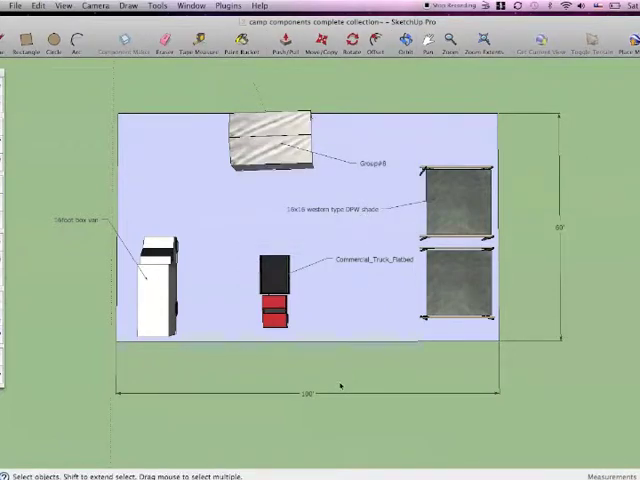
{"action": "left_click", "coordinate": [12, 4]}
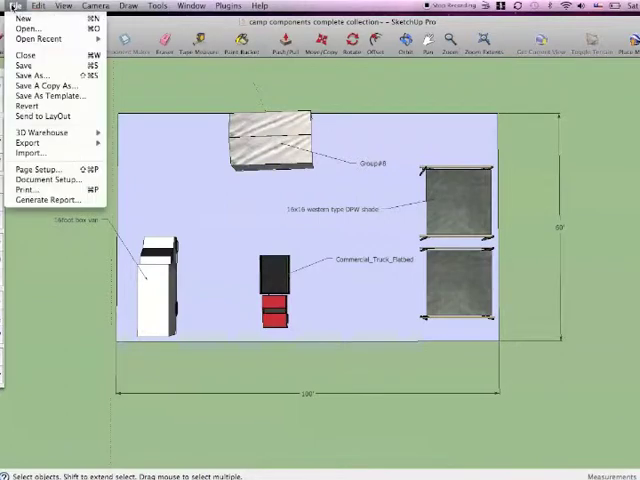
{"action": "mouse_move", "coordinate": [40, 168]}
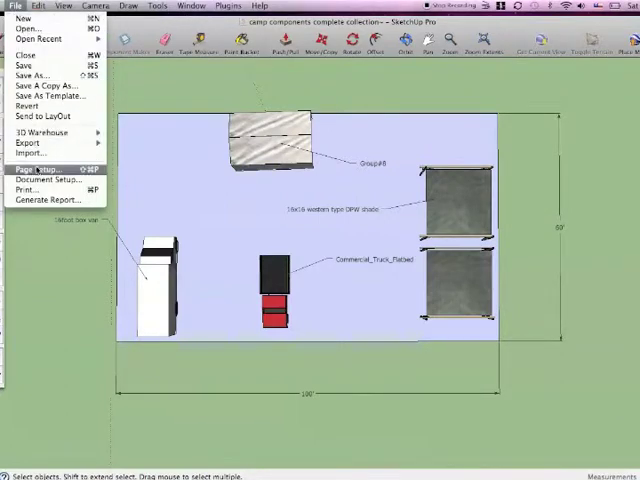